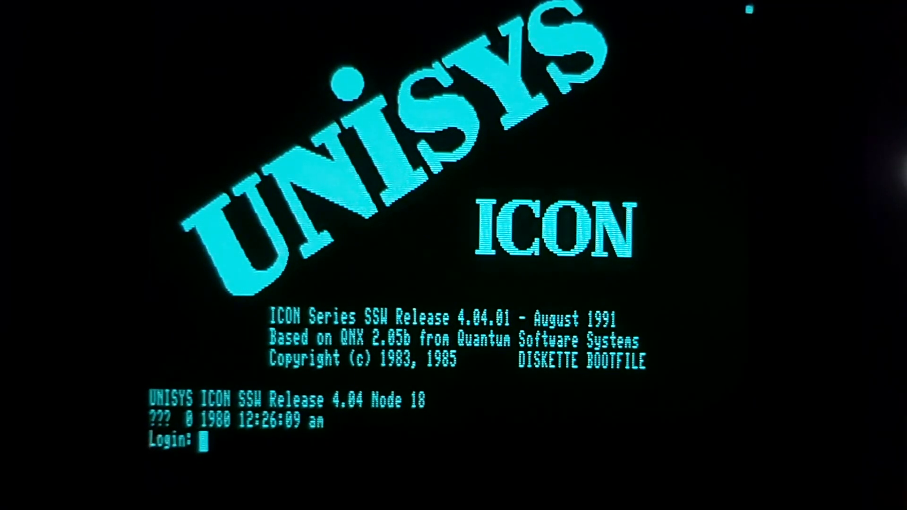
Log in as root at the Login prompt
{"action": "type", "text": "root"}
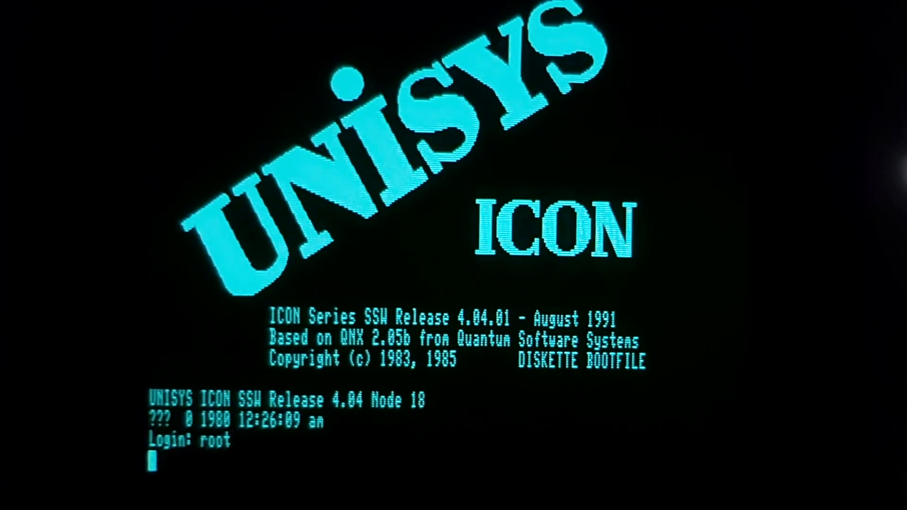
{"action": "key", "text": "enter"}
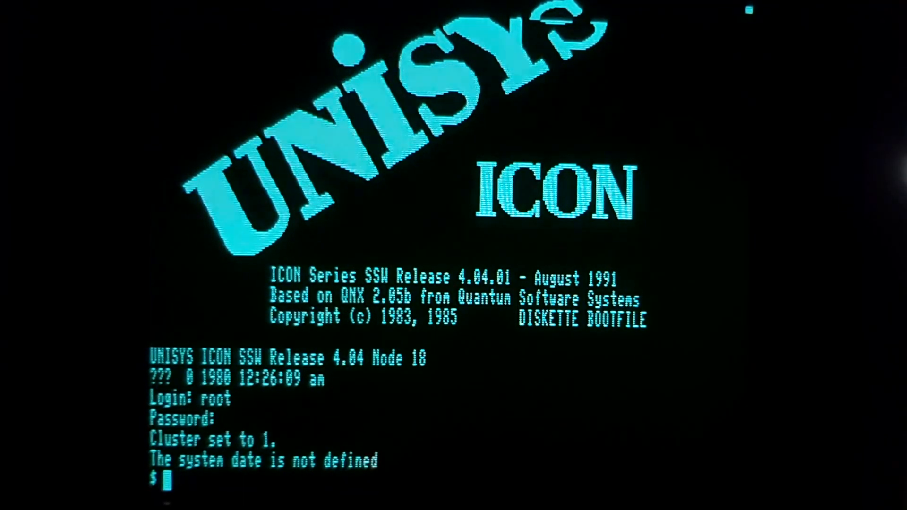
Set the date to 1 1 1994, verify it shows 1-Jan-94, and view ls usage
{"action": "type", "text": "date 1"}
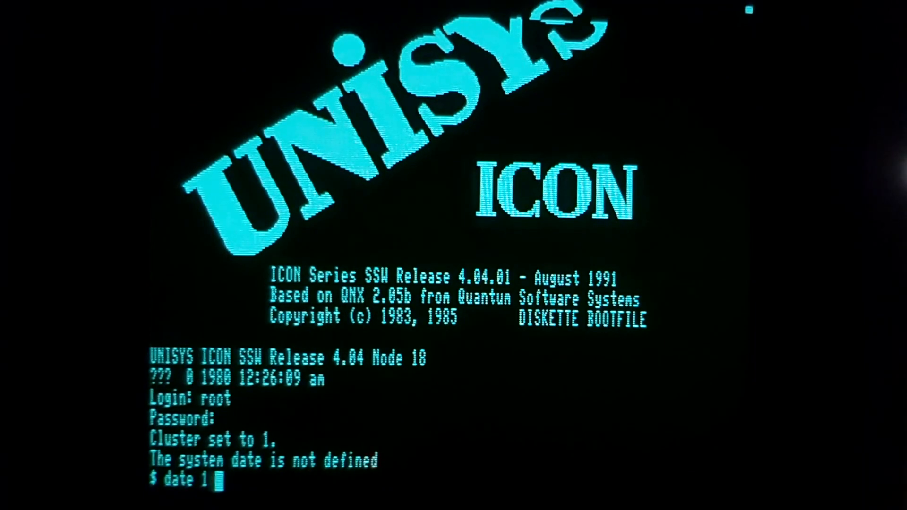
{"action": "type", "text": "1 1004"}
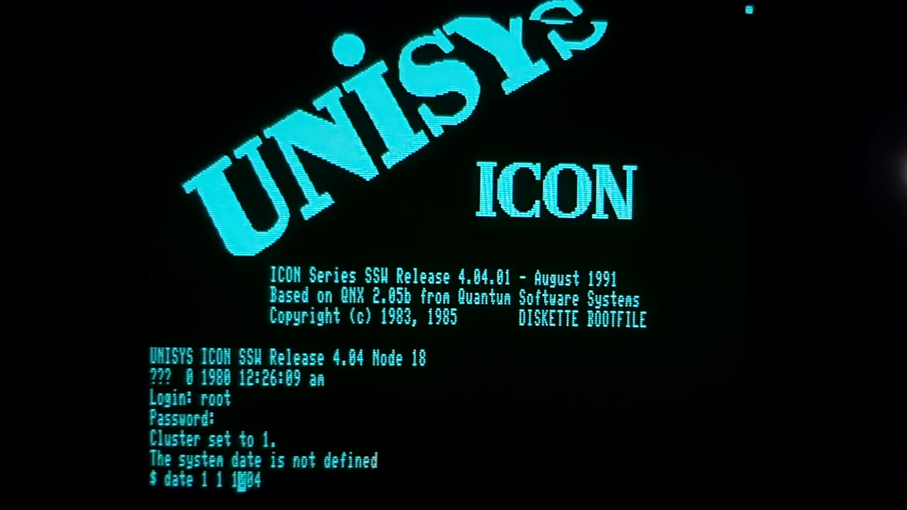
{"action": "type", "text": "994"}
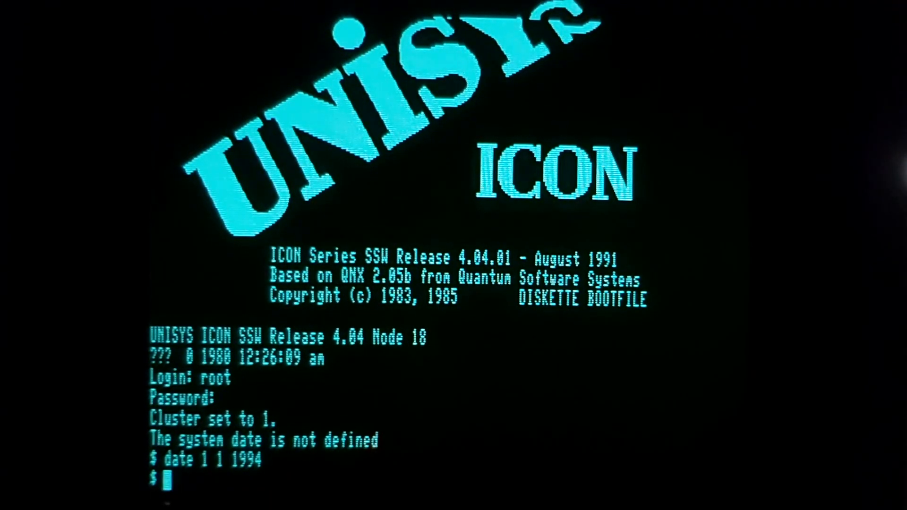
{"action": "type", "text": "date"}
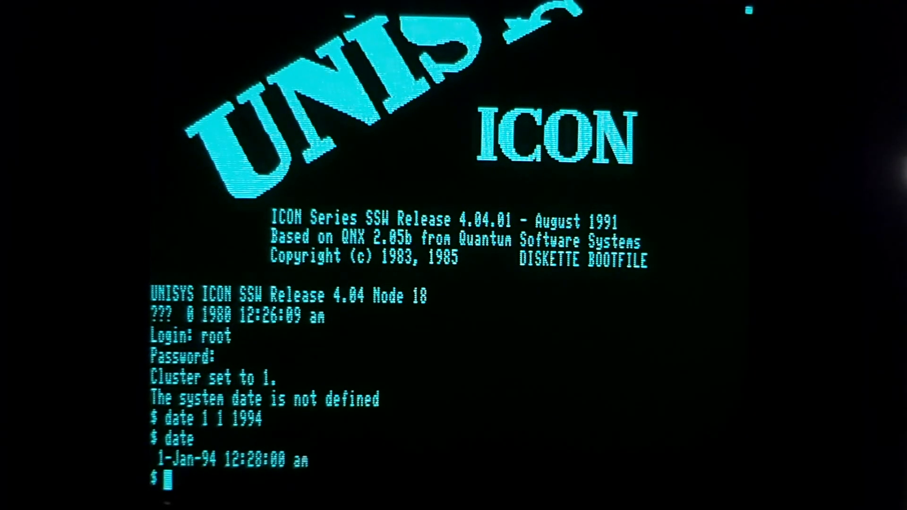
{"action": "type", "text": "ls ?"}
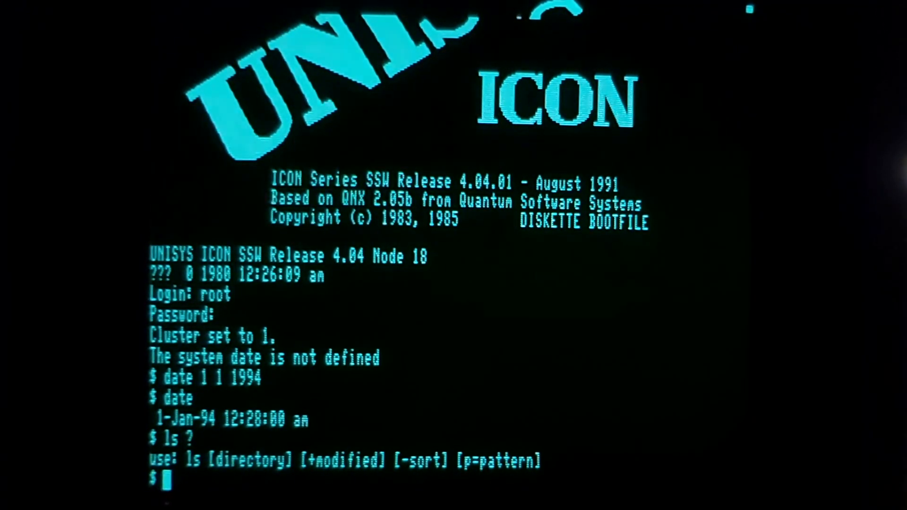
Change to 1:/ and list QNX_1, bitmap, +cmds, +config and package
{"action": "type", "text": "cd"}
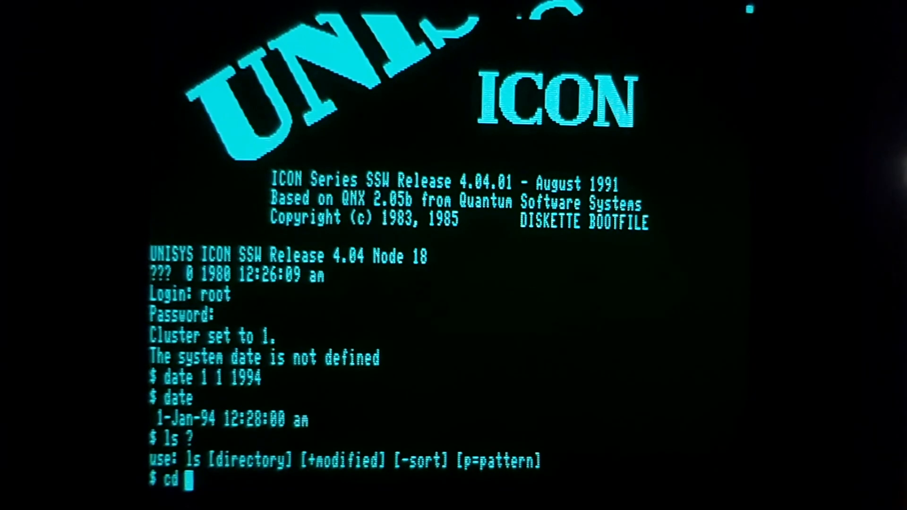
{"action": "type", "text": "1"}
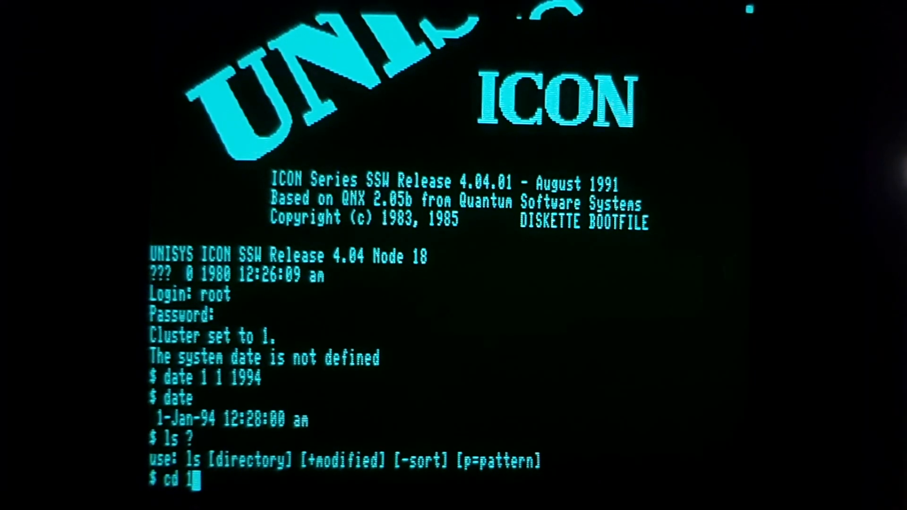
{"action": "type", "text": "1"}
{"action": "type", "text": "ls"}
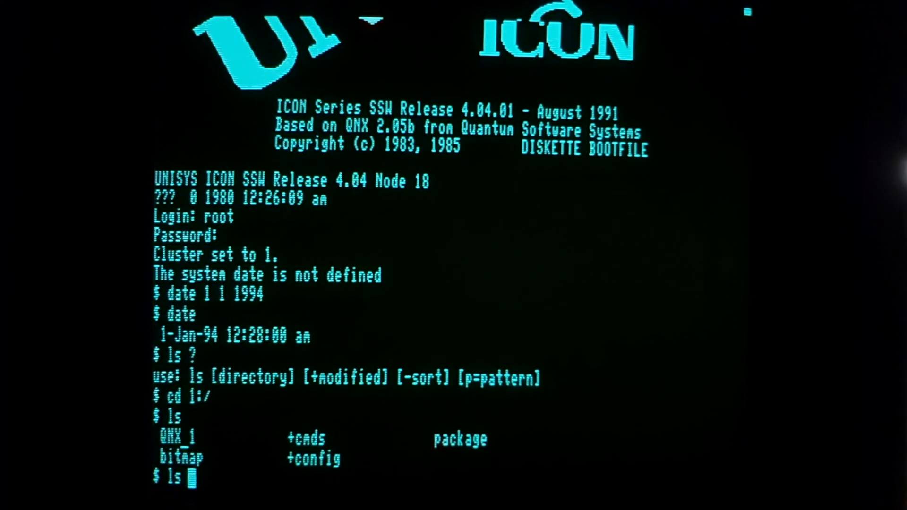
List the cmds directory contents, alive through zap
{"action": "type", "text": "cmds"}
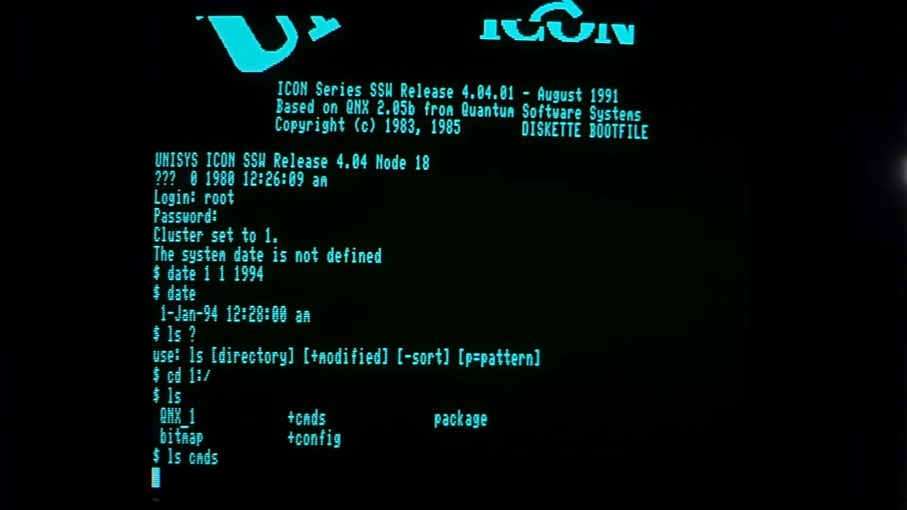
{"action": "key", "text": "Return"}
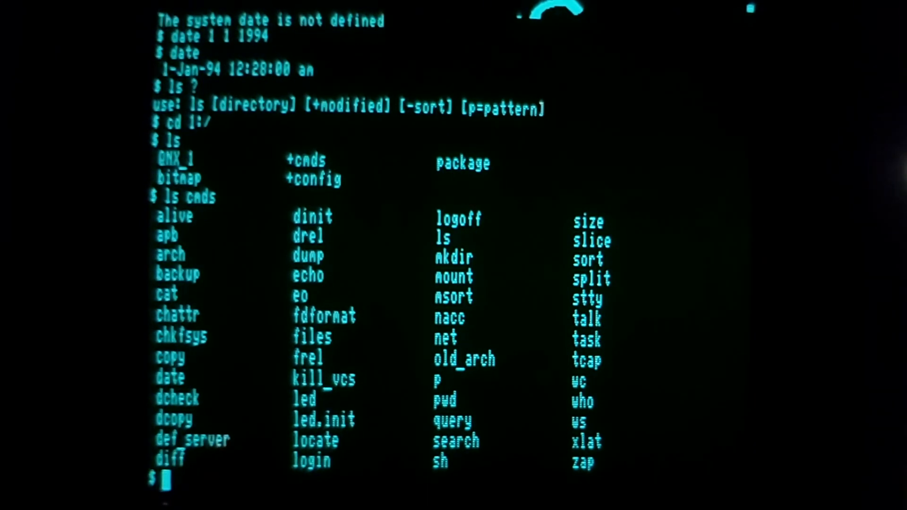
{"action": "type", "text": "echo Hello Wo"}
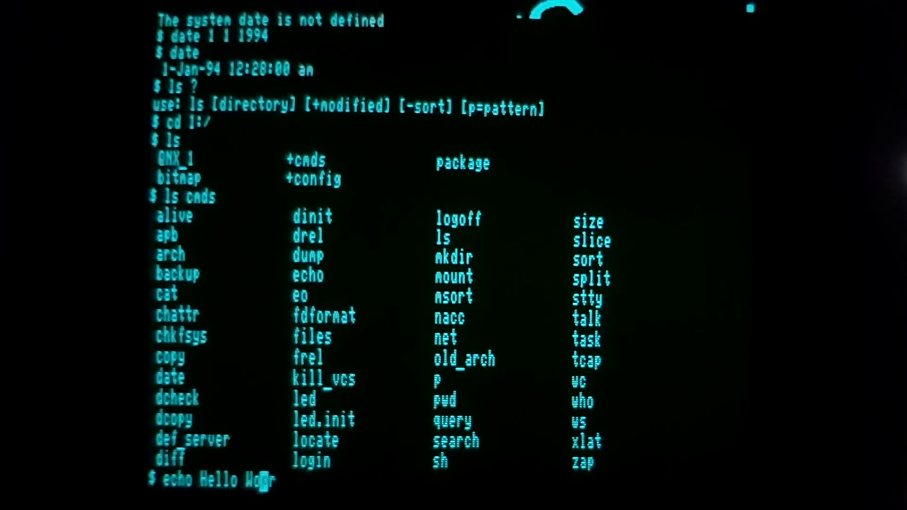
Echo 'Hello World' and run who to show root on node 18
{"action": "type", "text": "rld"}
{"action": "type", "text": "who"}
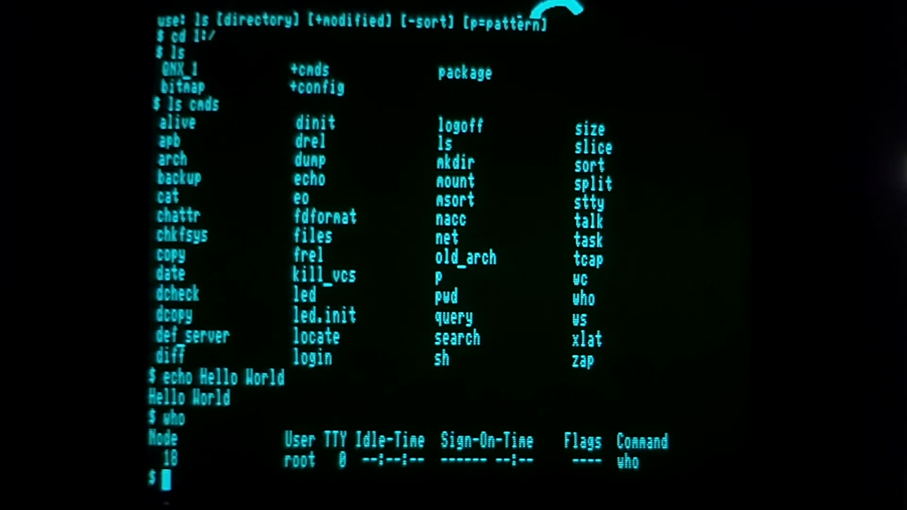
{"action": "type", "text": "c"}
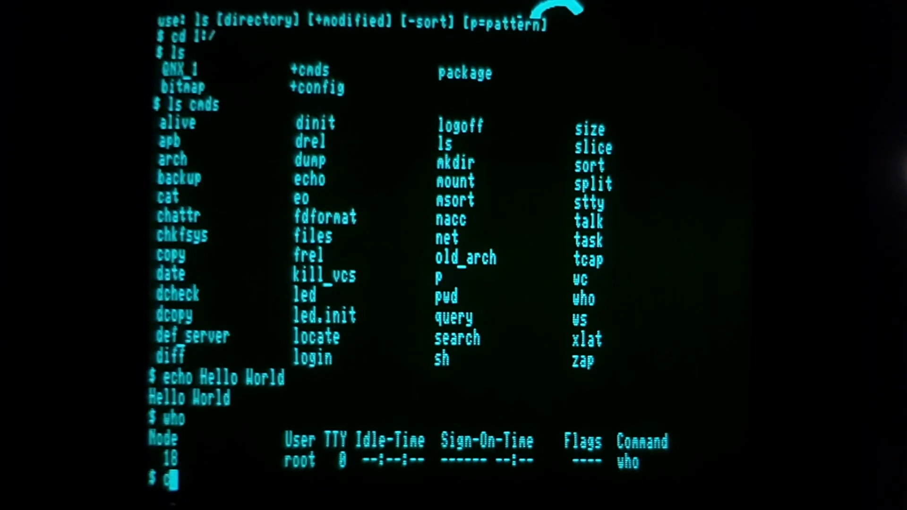
Show chattr usage, then list running tasks from task admin to /cmds/task
{"action": "type", "text": "chattr ?"}
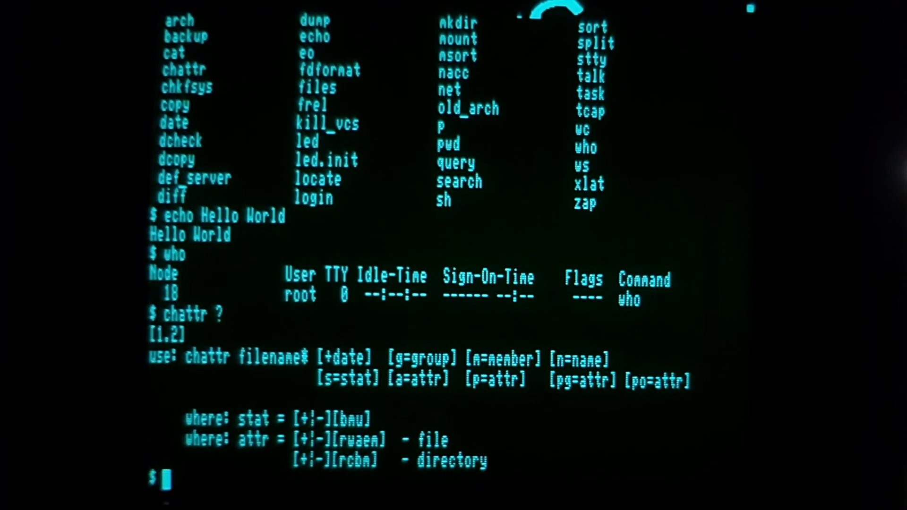
{"action": "type", "text": "task"}
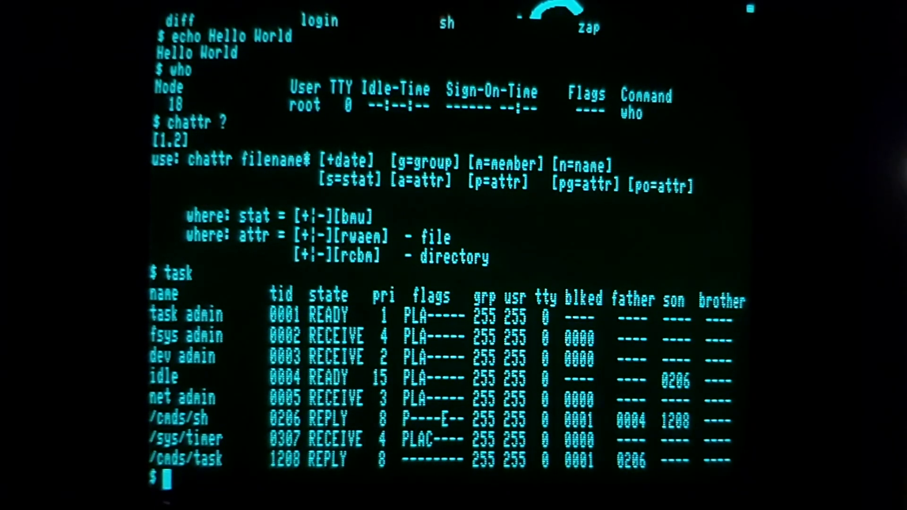
Run files and scroll to the totals of 722 blocks and 103 files
{"action": "type", "text": "files"}
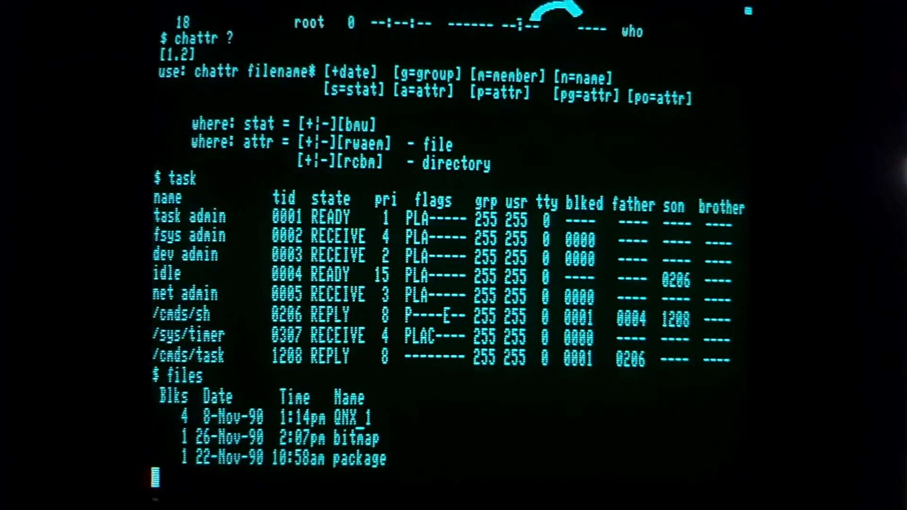
{"action": "scroll", "scroll_direction": "down", "scroll_amount": 3}
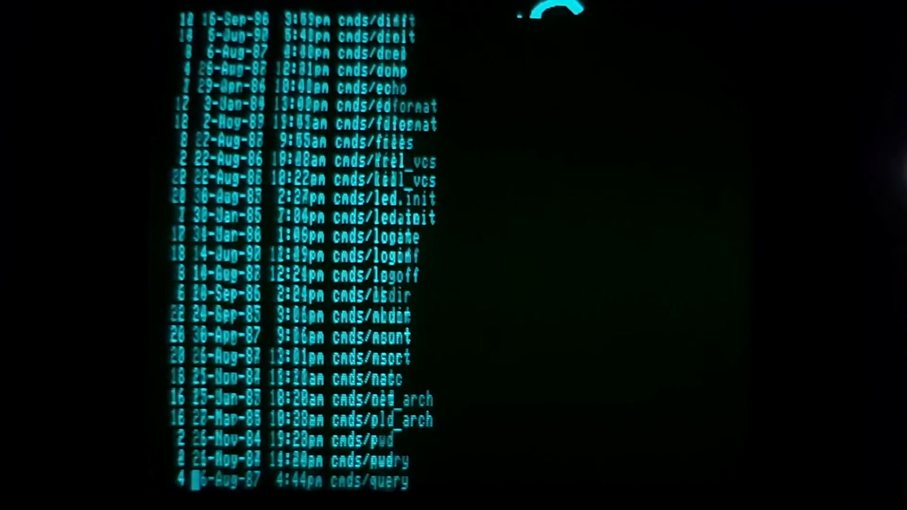
{"action": "scroll", "scroll_direction": "down", "scroll_amount": 3}
{"action": "type", "text": "cd confi"}
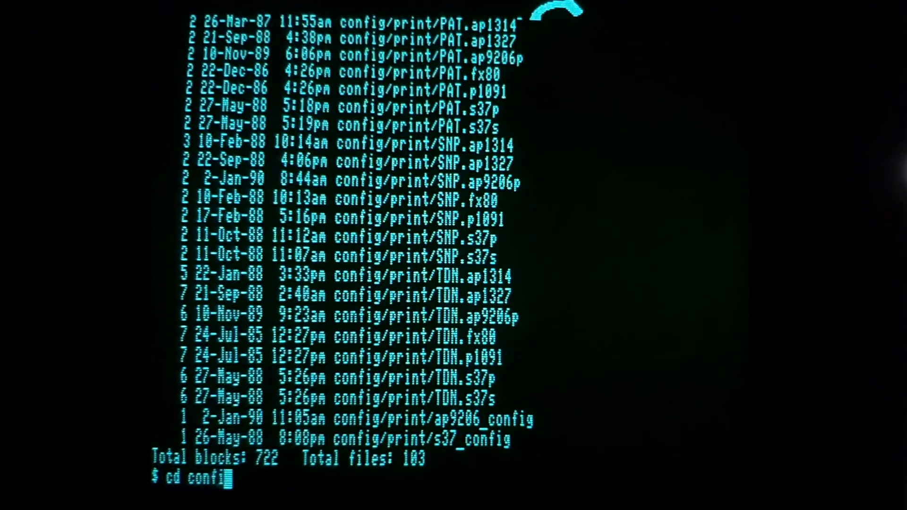
Enter config/print, print the working directory, and list its contents
{"action": "type", "text": "g/print"}
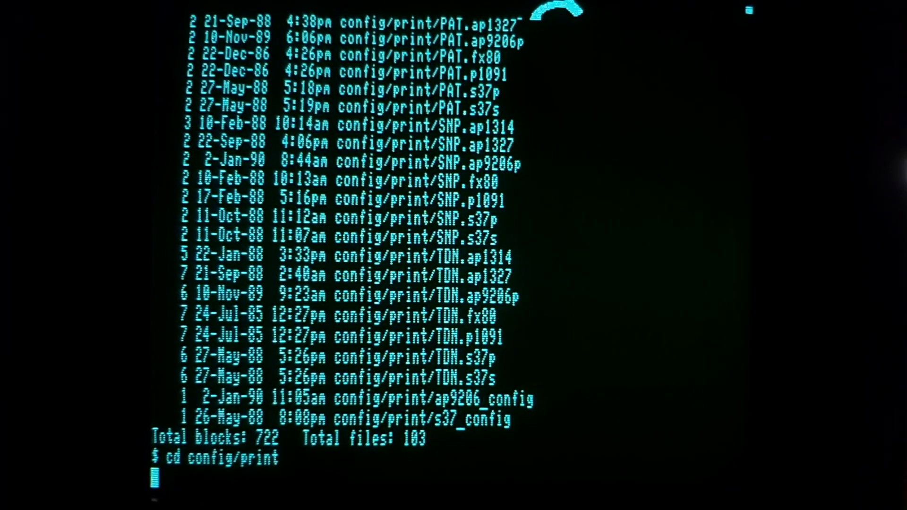
{"action": "type", "text": "pwd"}
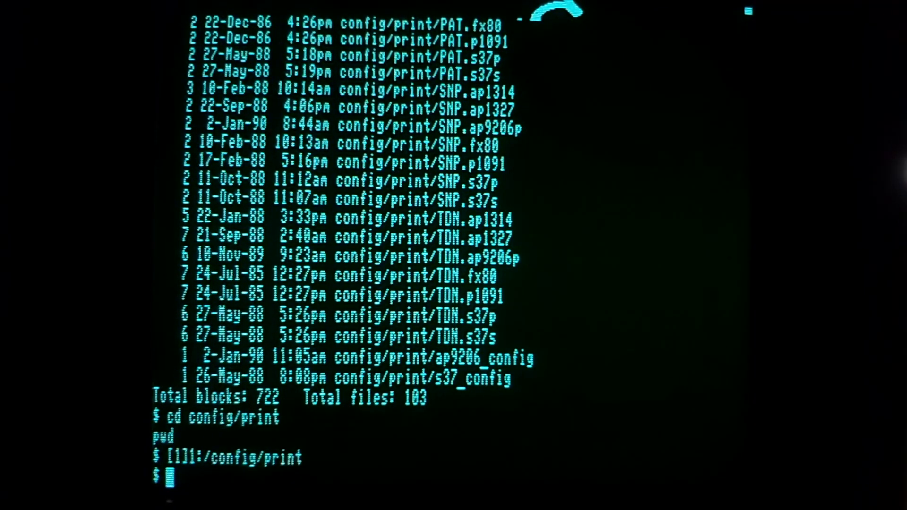
{"action": "type", "text": "ls"}
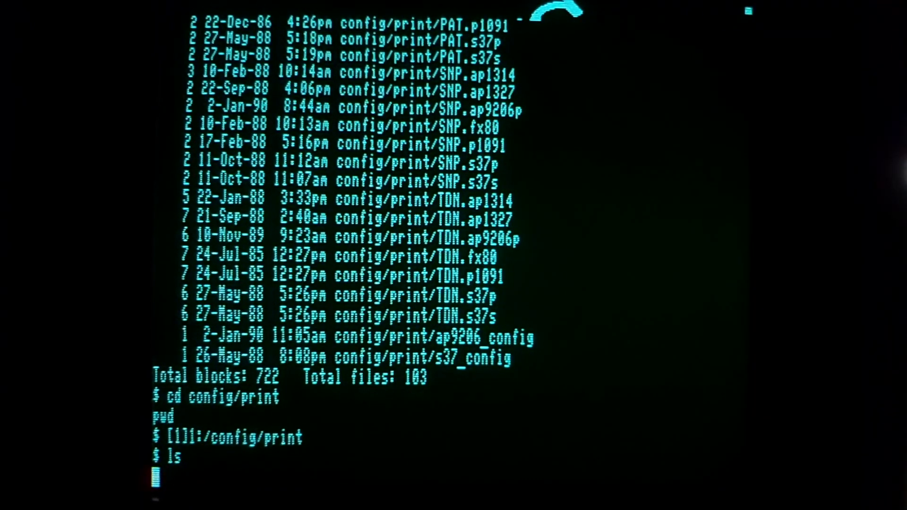
{"action": "key", "text": "Return"}
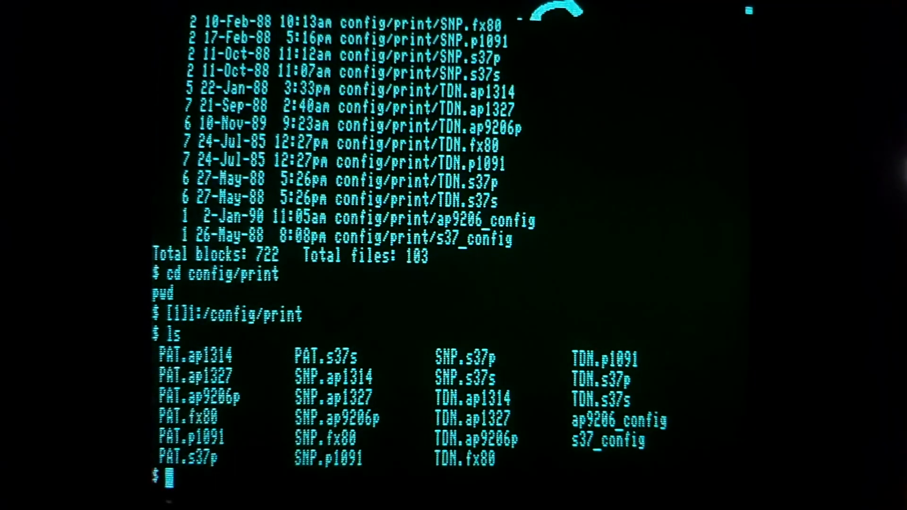
Move up to /config, then to /cmds checking pwd, and log off
{"action": "type", "text": "cd ^"}
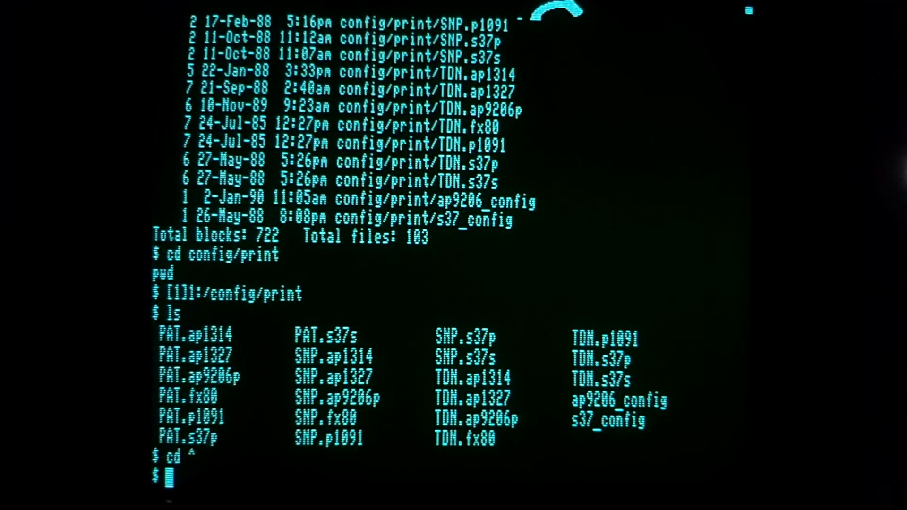
{"action": "type", "text": "pwd"}
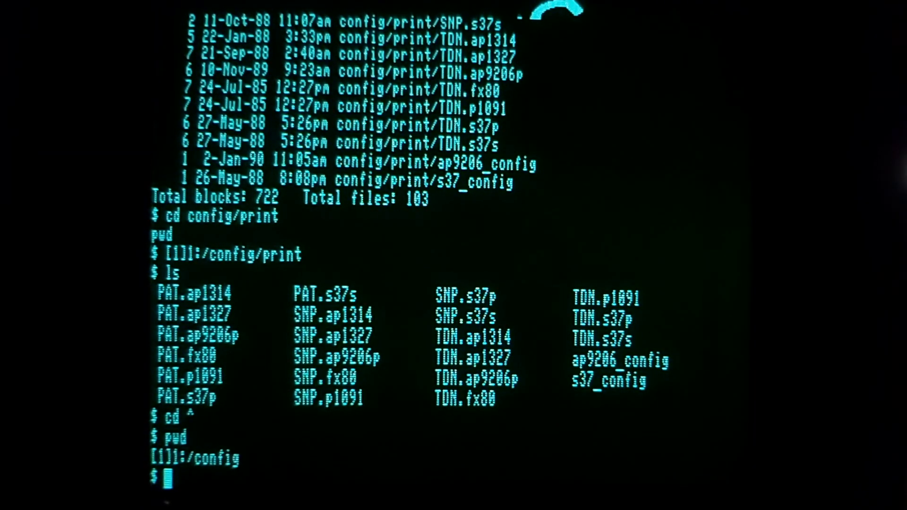
{"action": "type", "text": "cd ^"}
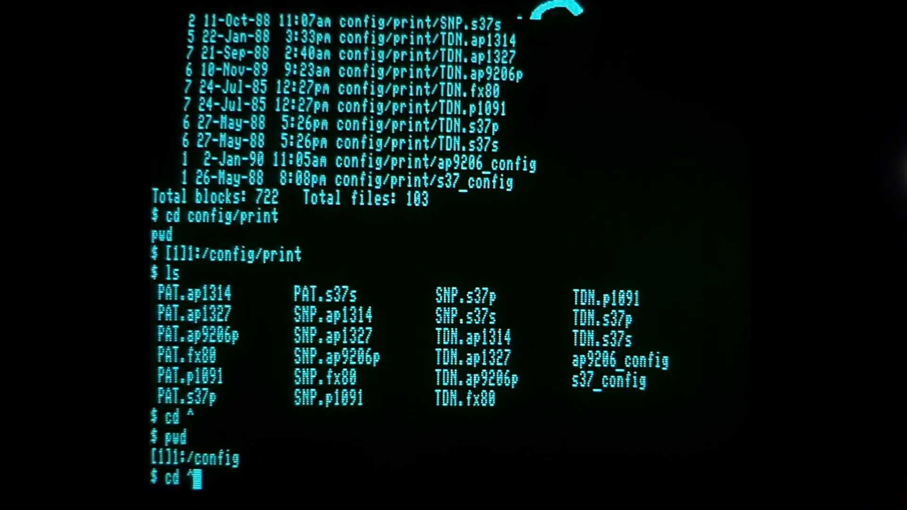
{"action": "type", "text": "cmds"}
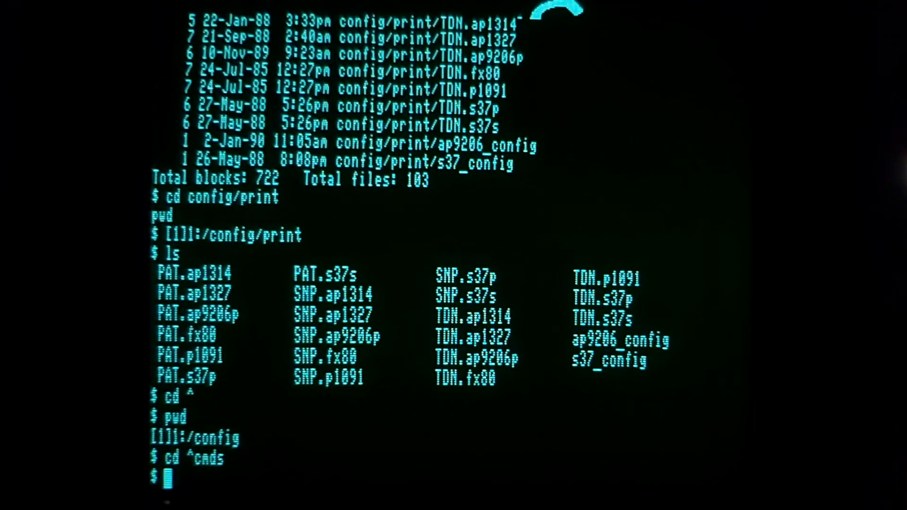
{"action": "type", "text": "pwd"}
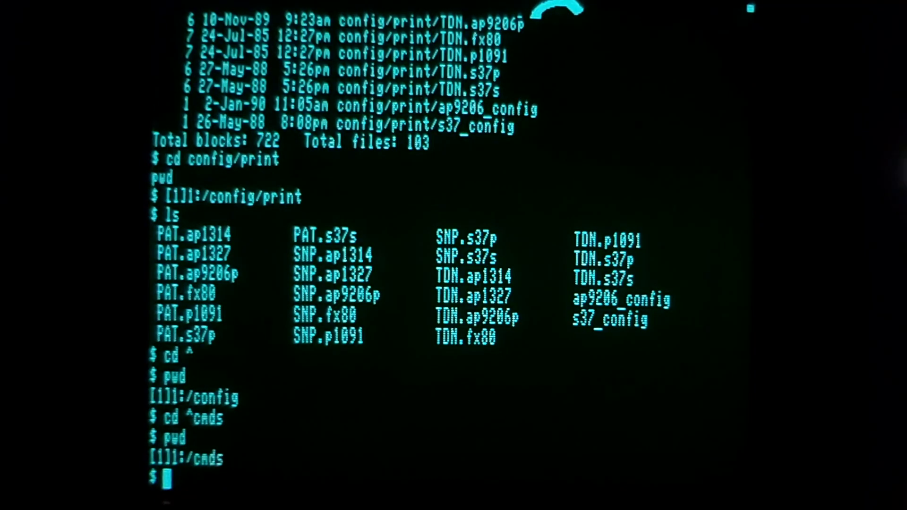
{"action": "type", "text": "login"}
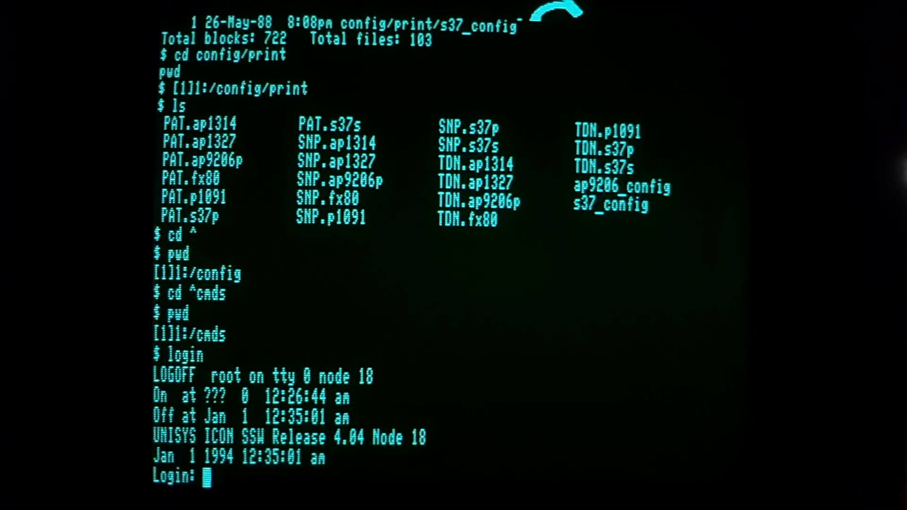
Log back in as root, with the cluster set to 1
{"action": "type", "text": "root"}
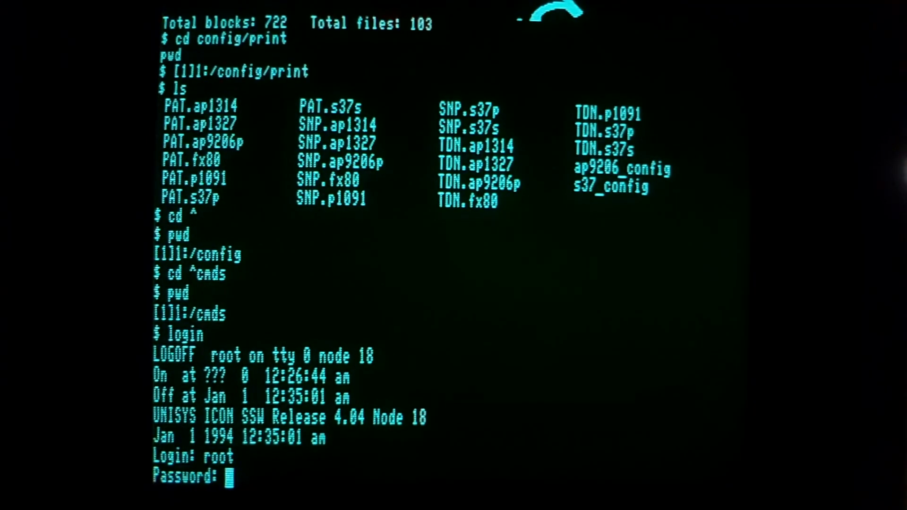
{"action": "key", "text": "Enter"}
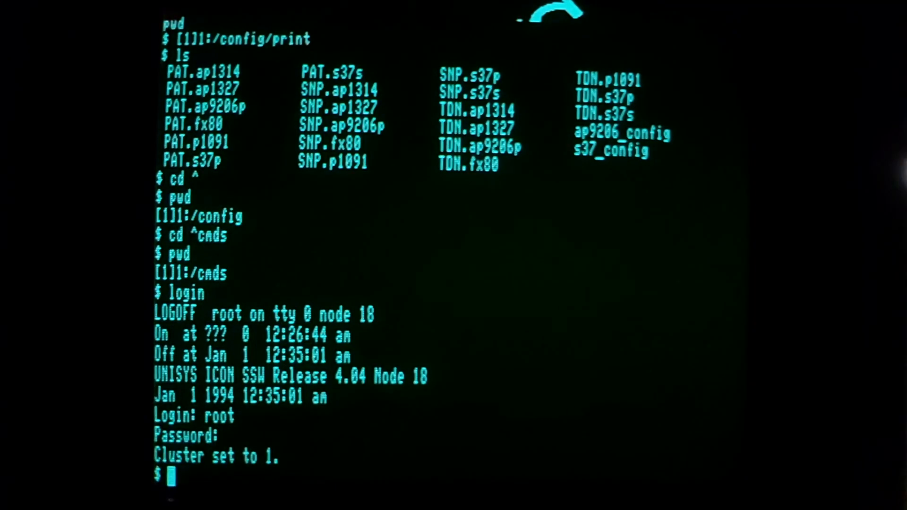
Change to /config, confirm with pwd, and list boot_config through tdon_pprt.fx80
{"action": "type", "text": "cd con"}
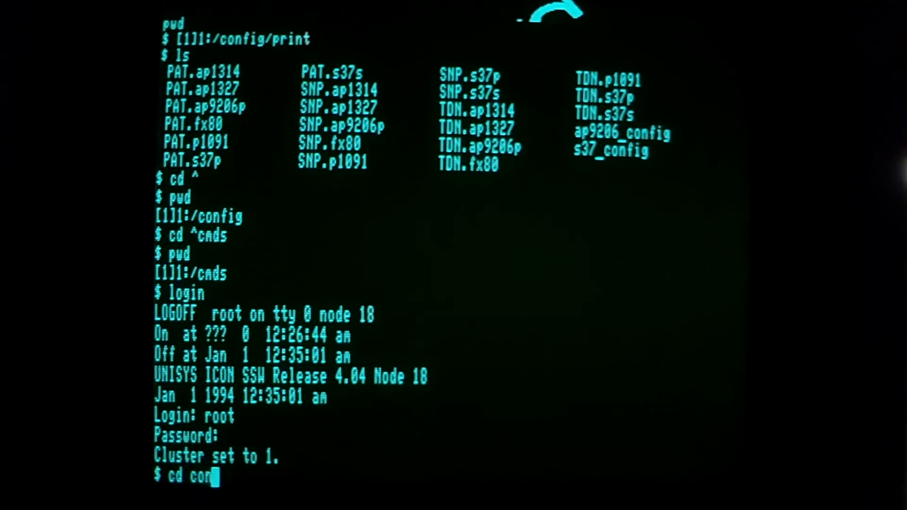
{"action": "type", "text": "fig"}
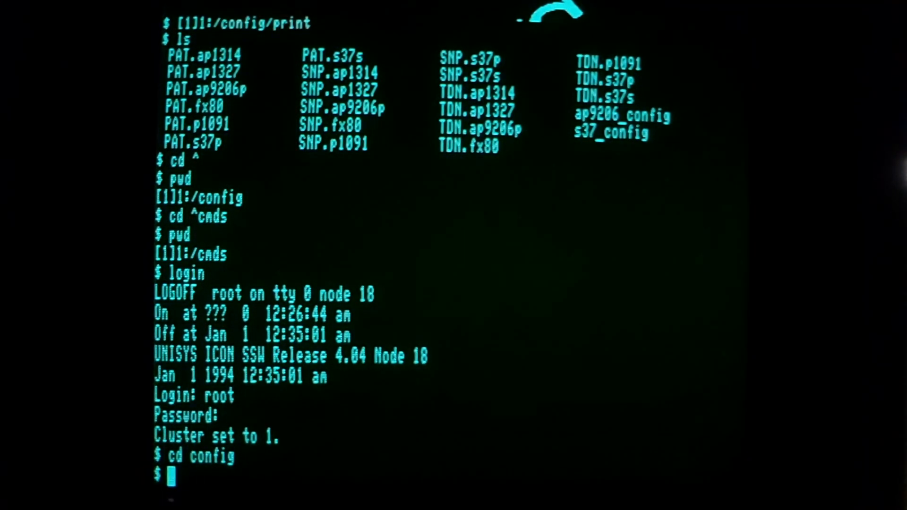
{"action": "type", "text": "pwd"}
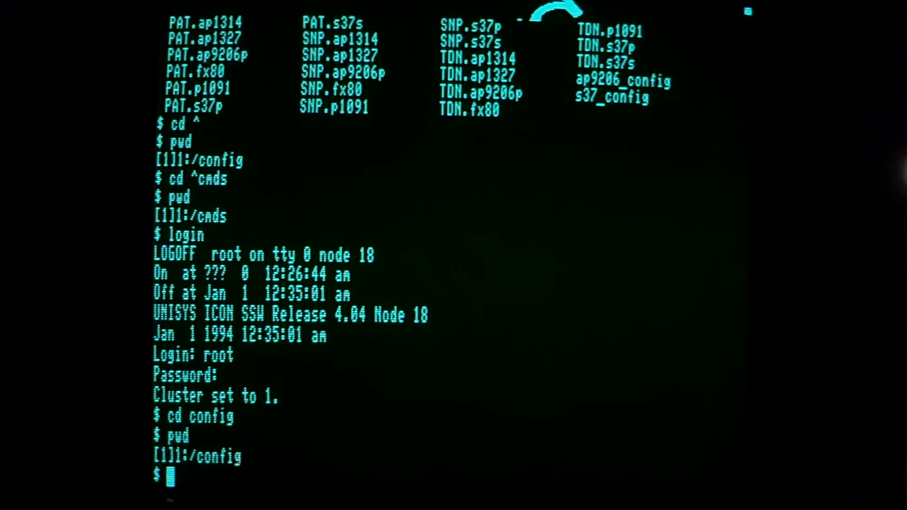
{"action": "type", "text": "ls"}
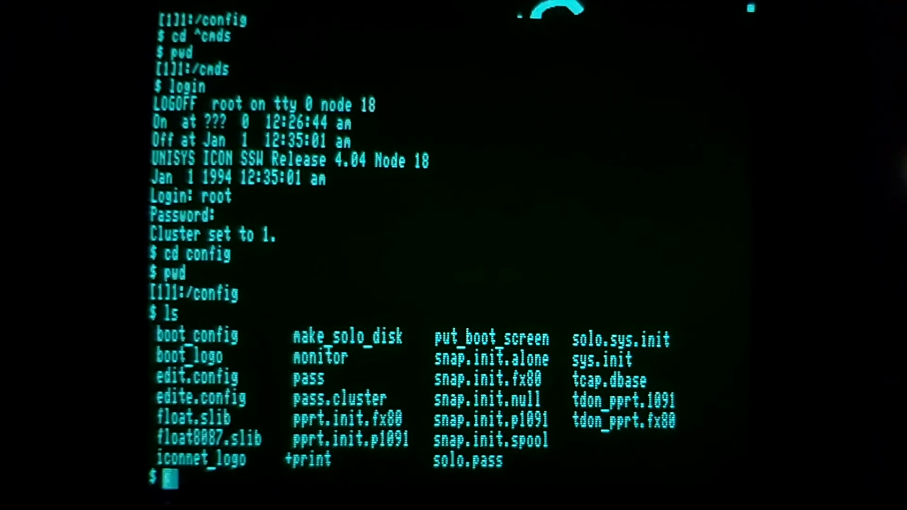
{"action": "type", "text": "put_boot_screen"}
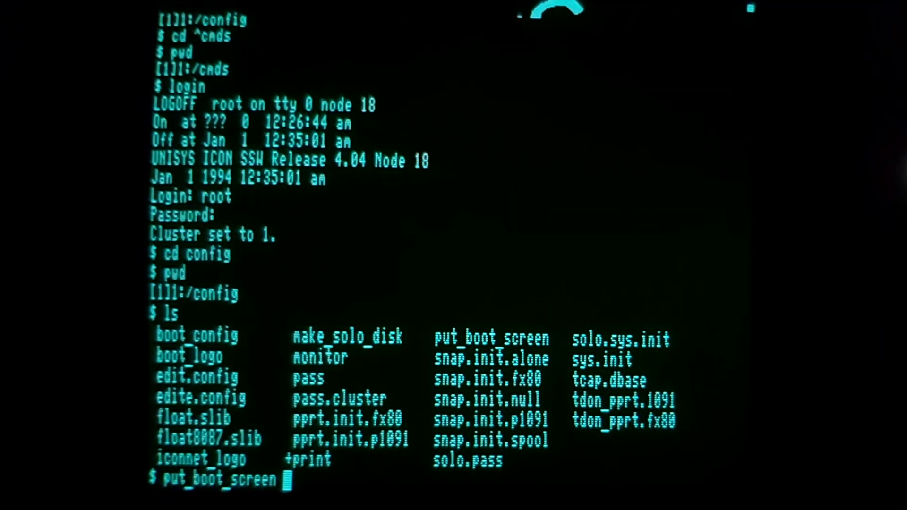
Display the Unisys ICON logo with put_boot_screen boot_logo hello, then relist /config with ls
{"action": "type", "text": "boot"}
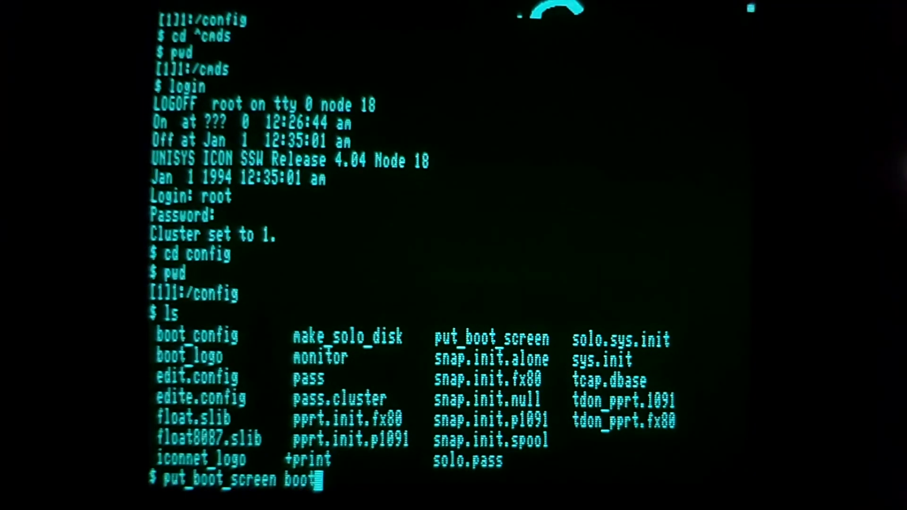
{"action": "type", "text": "lo"}
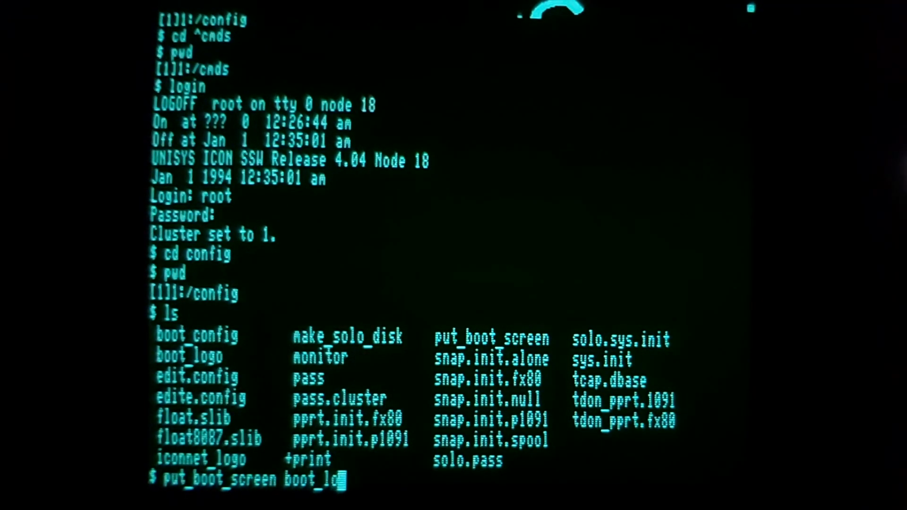
{"action": "type", "text": "go"}
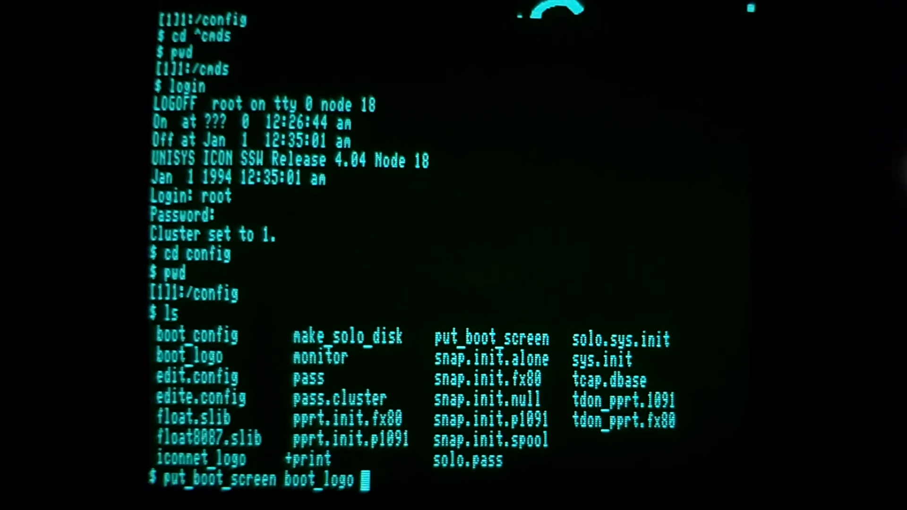
{"action": "type", "text": "hello"}
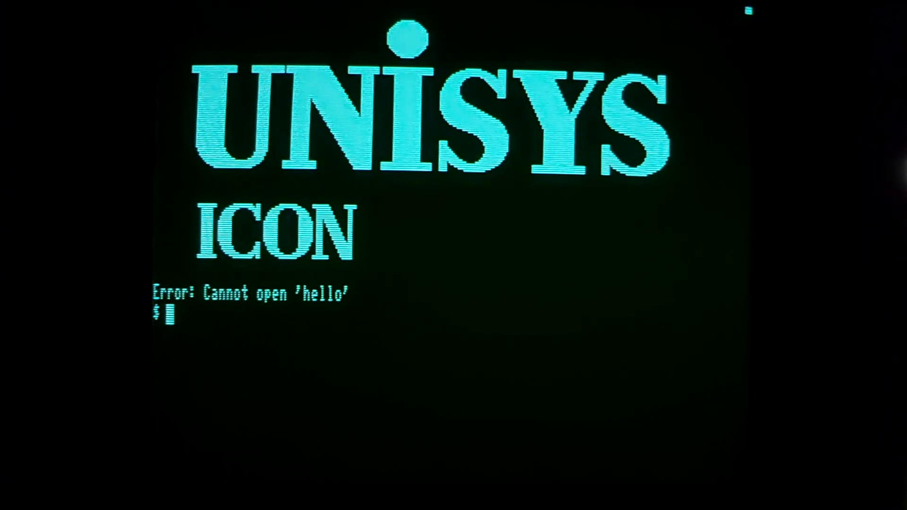
{"action": "type", "text": "ls"}
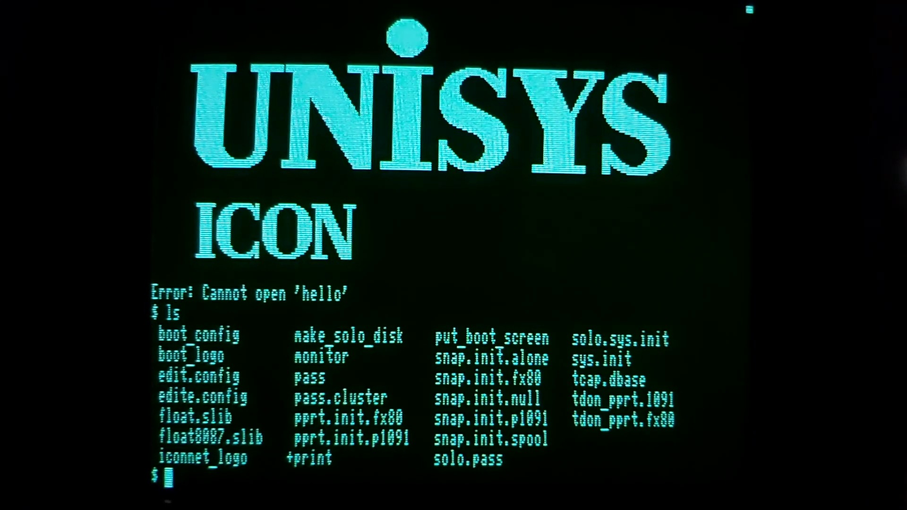
Print sys.init with cat and scroll down to the closing stty +igate line
{"action": "type", "text": "cat sys"}
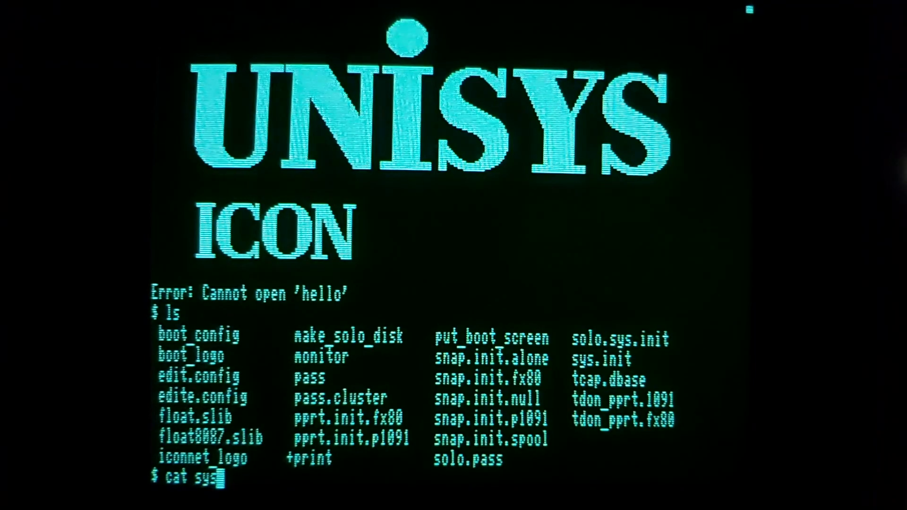
{"action": "type", "text": ".init"}
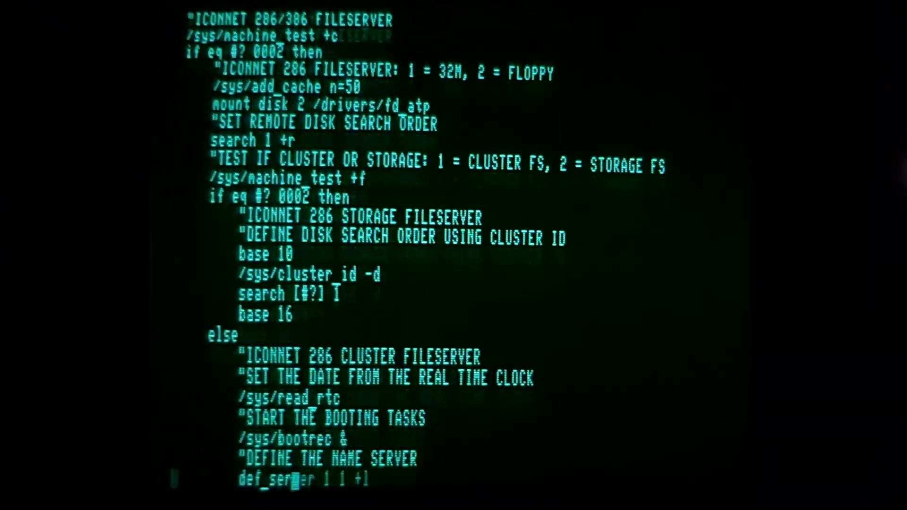
{"action": "scroll", "scroll_direction": "down", "scroll_amount": 3}
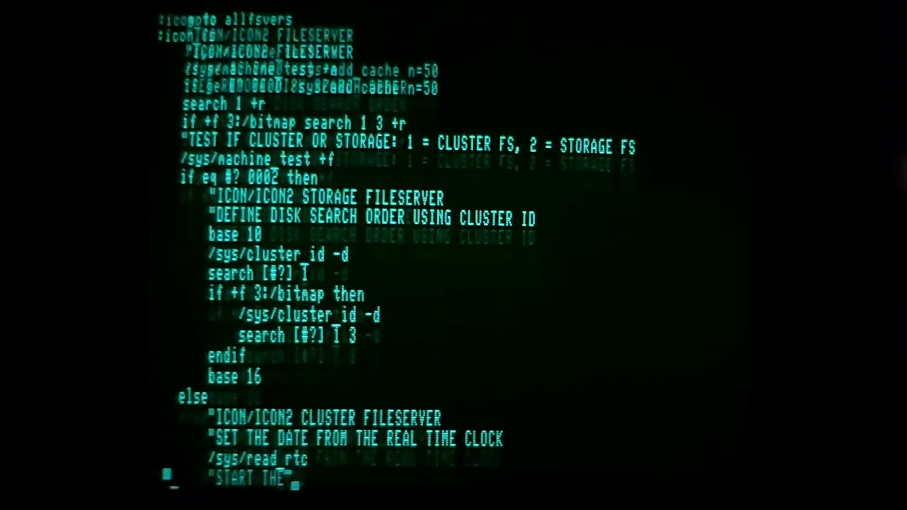
{"action": "scroll", "scroll_direction": "down", "scroll_amount": 3}
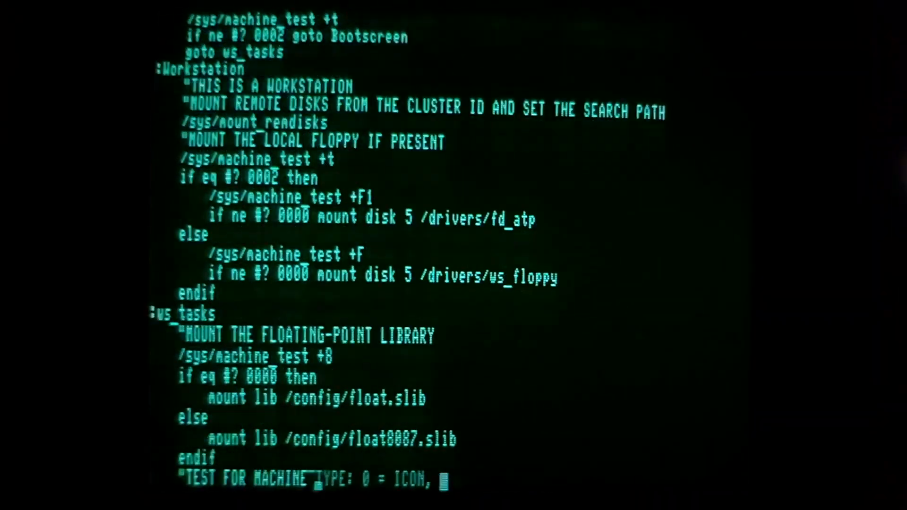
{"action": "scroll", "scroll_direction": "down", "scroll_amount": 3}
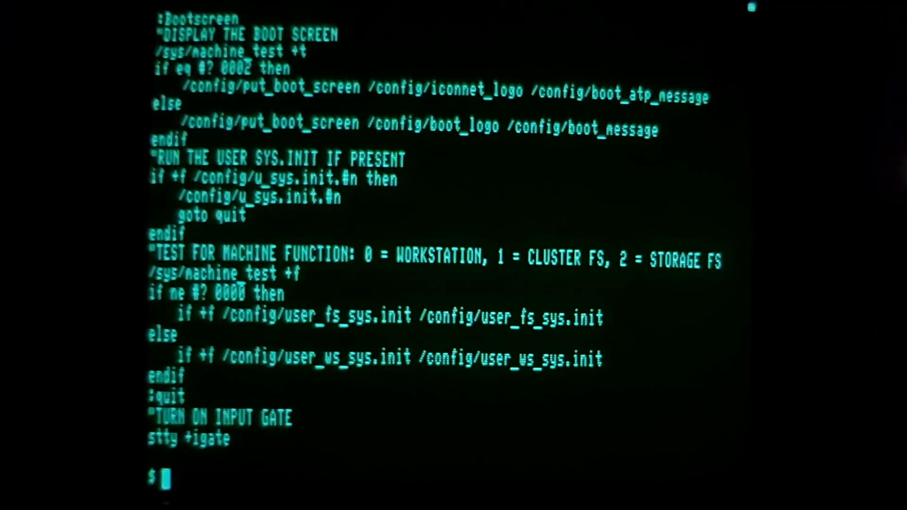